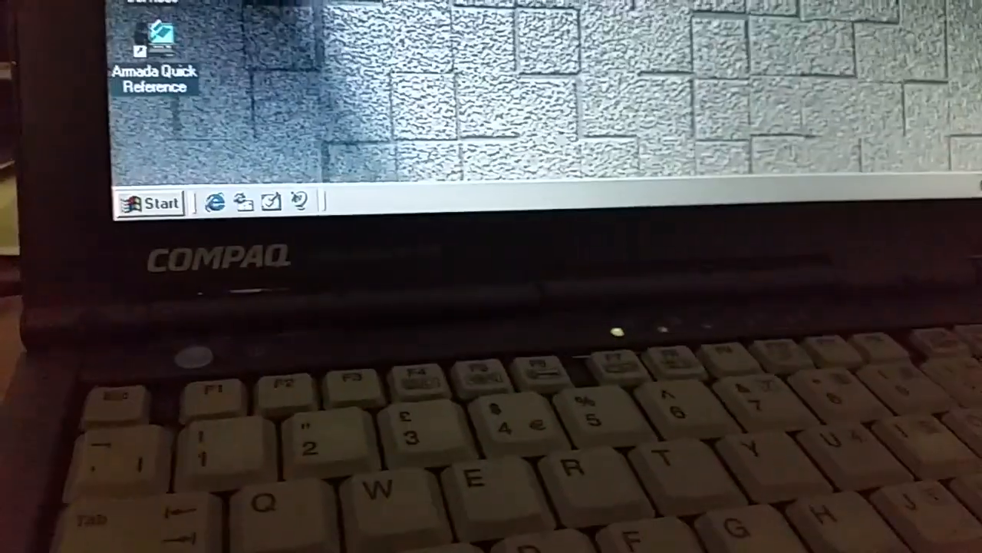
# Open the Control Panel from the Start menu's Settings.
pyautogui.click(152, 202)
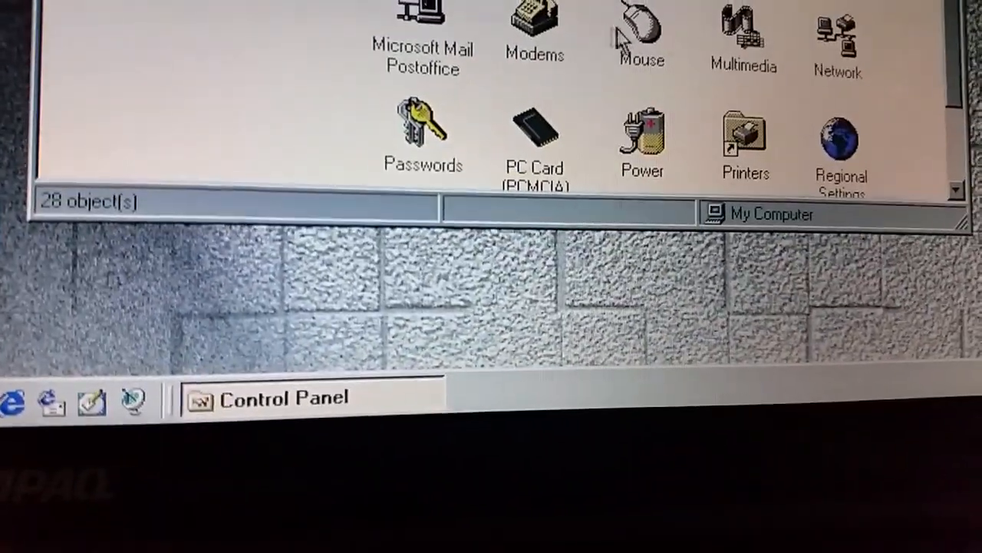
# View the Mouse properties in Control Panel, then dismiss them.
pyautogui.doubleClick(641, 23)
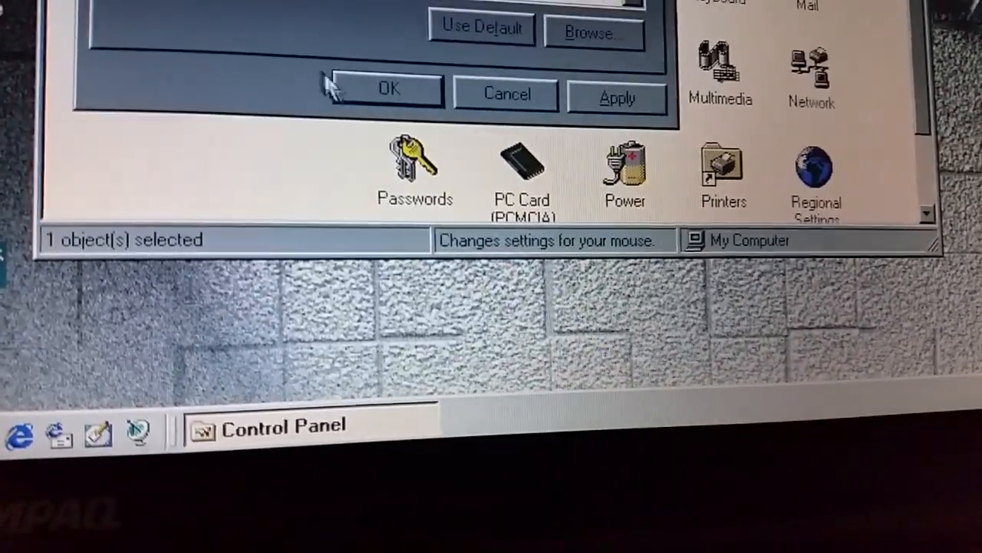
pyautogui.click(388, 89)
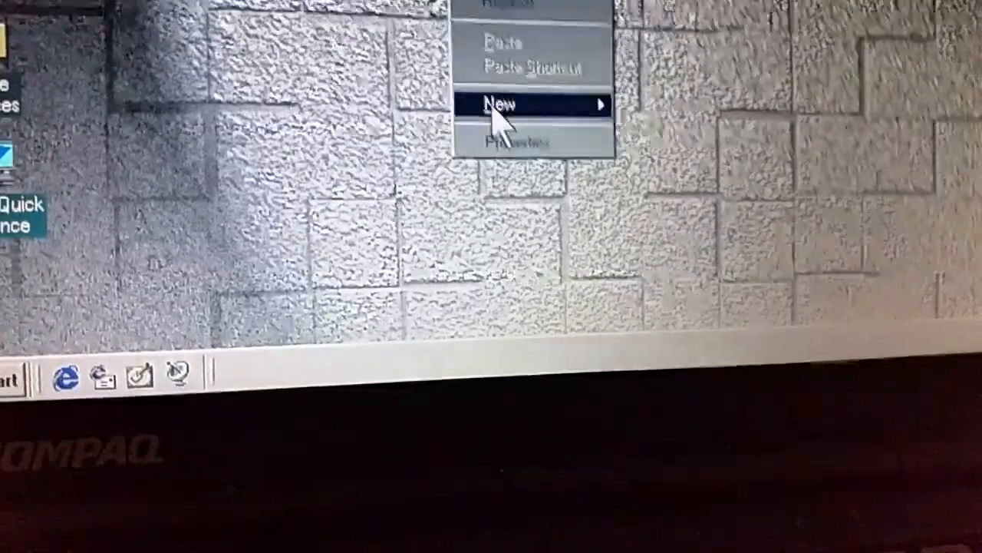
# Browse Start > Programs > Internet Explorer to reach FrontPage Express and Outlook Express.
pyautogui.click(510, 142)
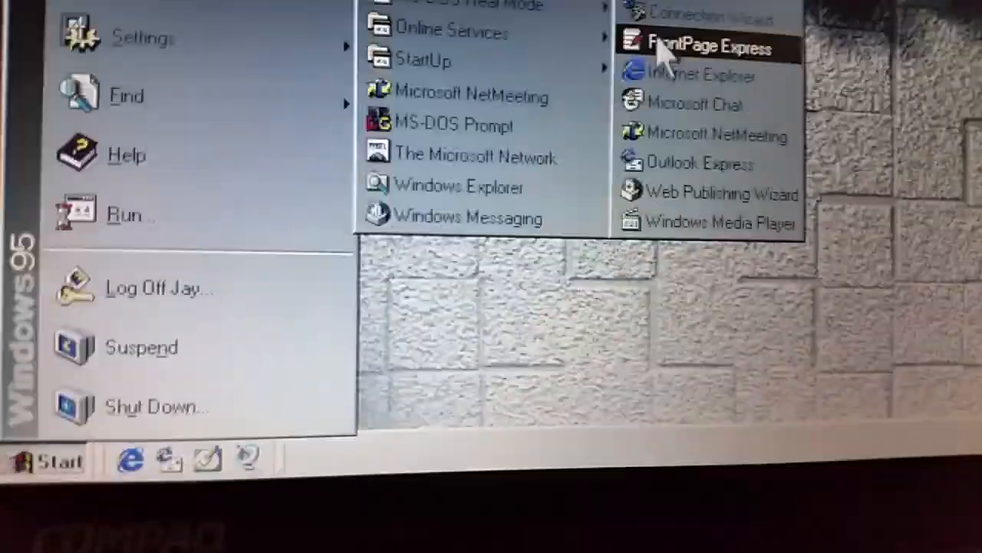
# Close the programs menu and reopen Start to view Documents (My Documents, Readme).
pyautogui.click(698, 46)
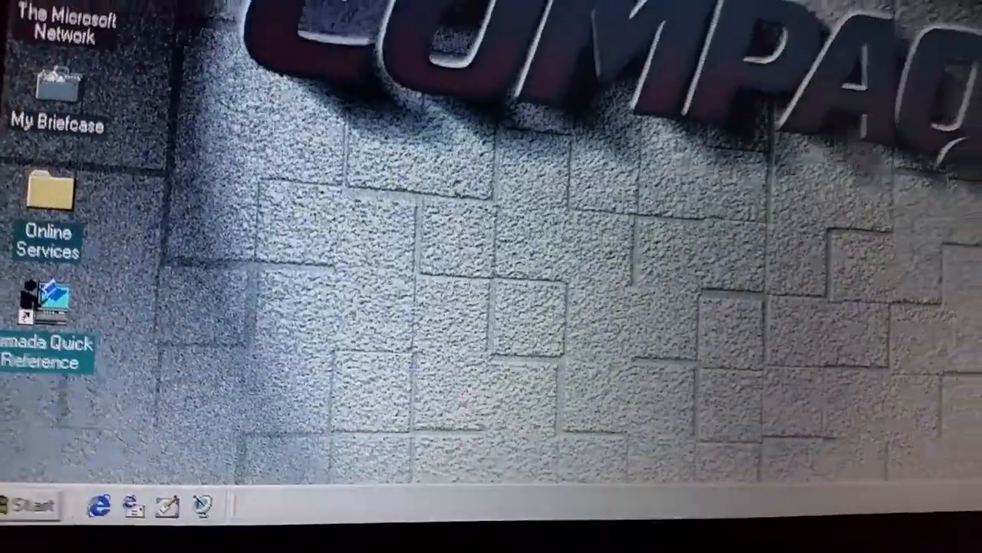
pyautogui.click(39, 515)
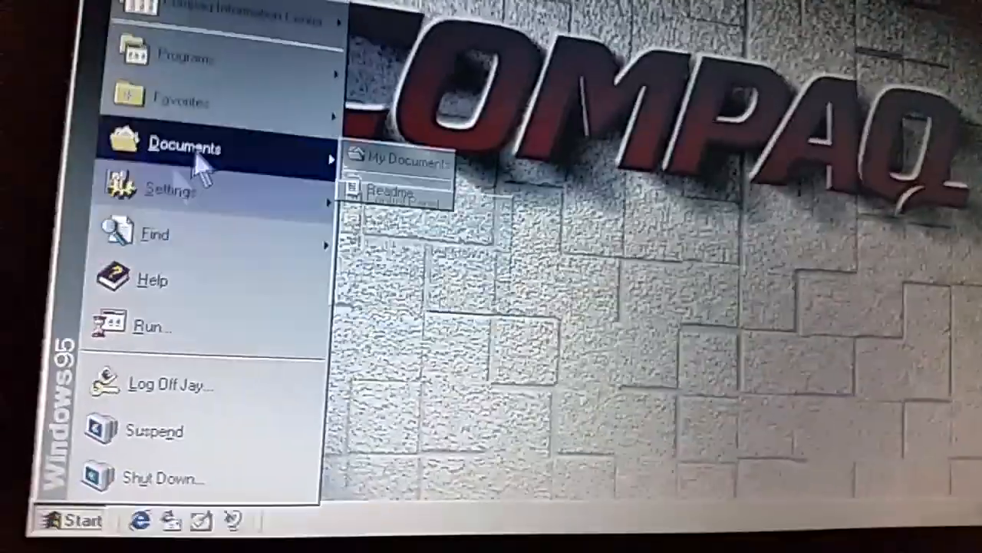